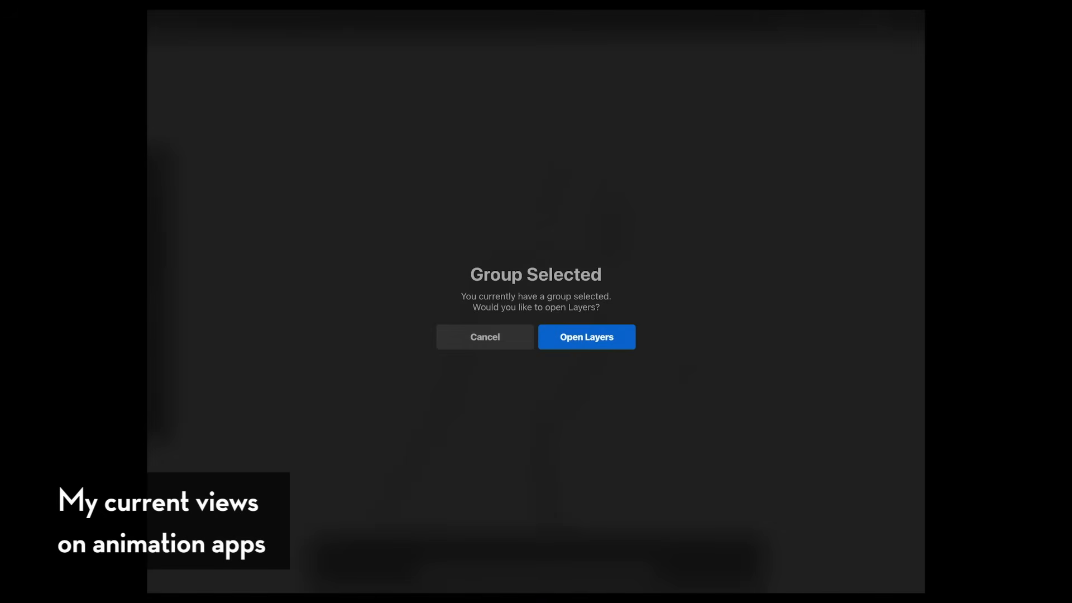
- Cancel the Group Selected alert and return to the warrior animation canvas
{"action": "left_click", "coordinate": [588, 337]}
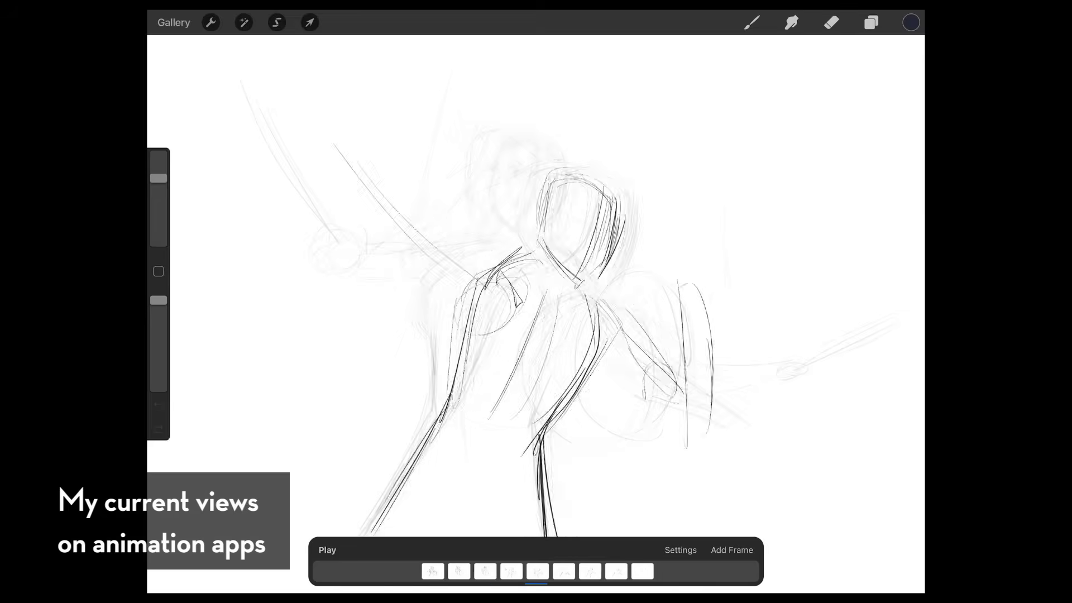
{"action": "left_click", "coordinate": [871, 22]}
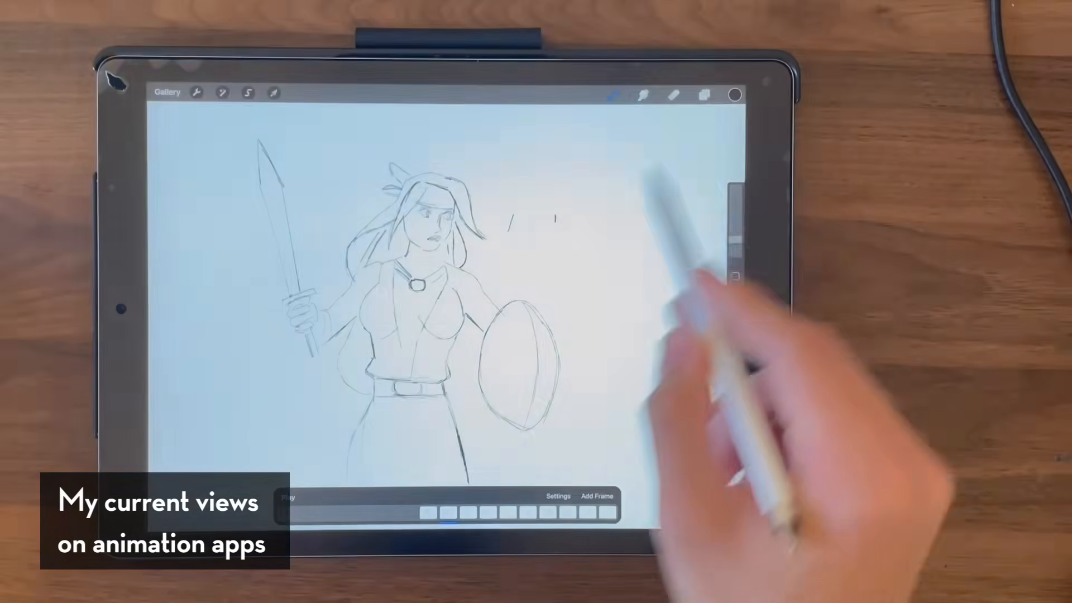
- Show the Layers panel and confirm Open Layers on the grouped-frames alert
{"action": "left_click", "coordinate": [704, 95]}
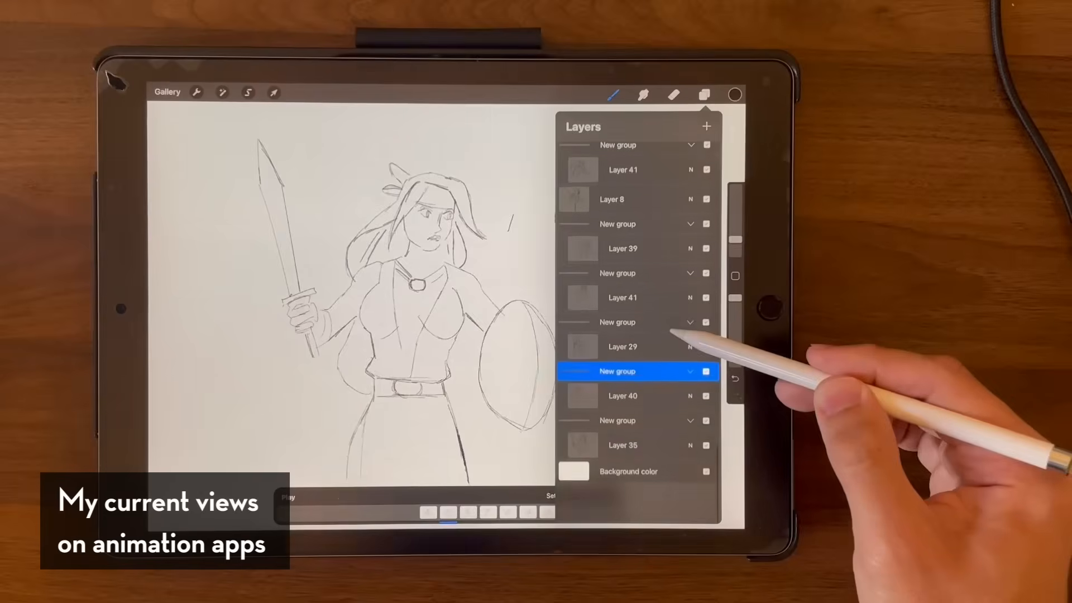
{"action": "scroll", "scroll_direction": "down", "scroll_amount": 3}
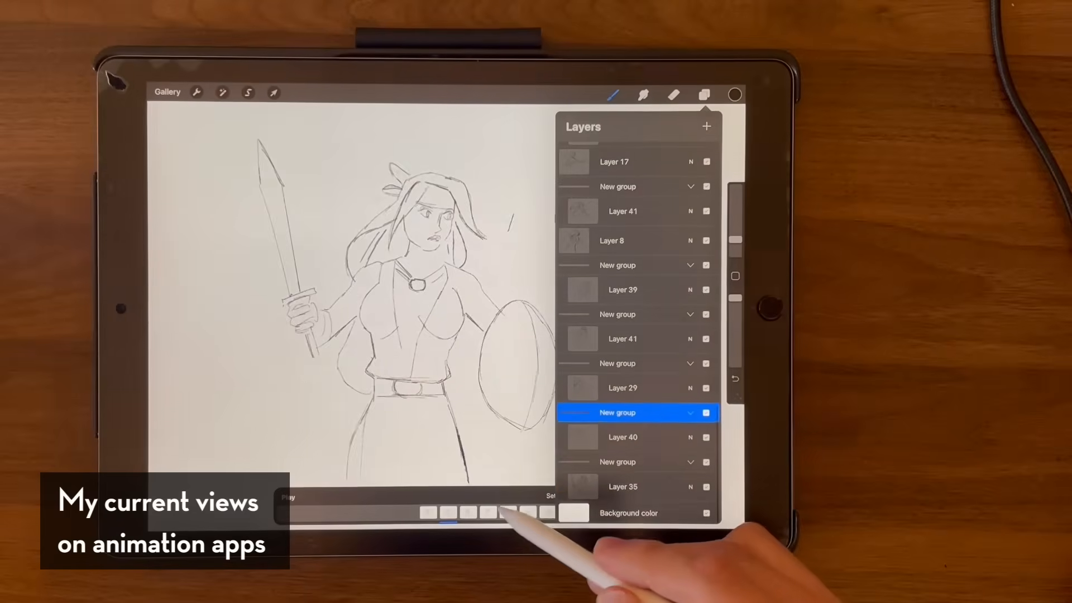
{"action": "left_click", "coordinate": [703, 94]}
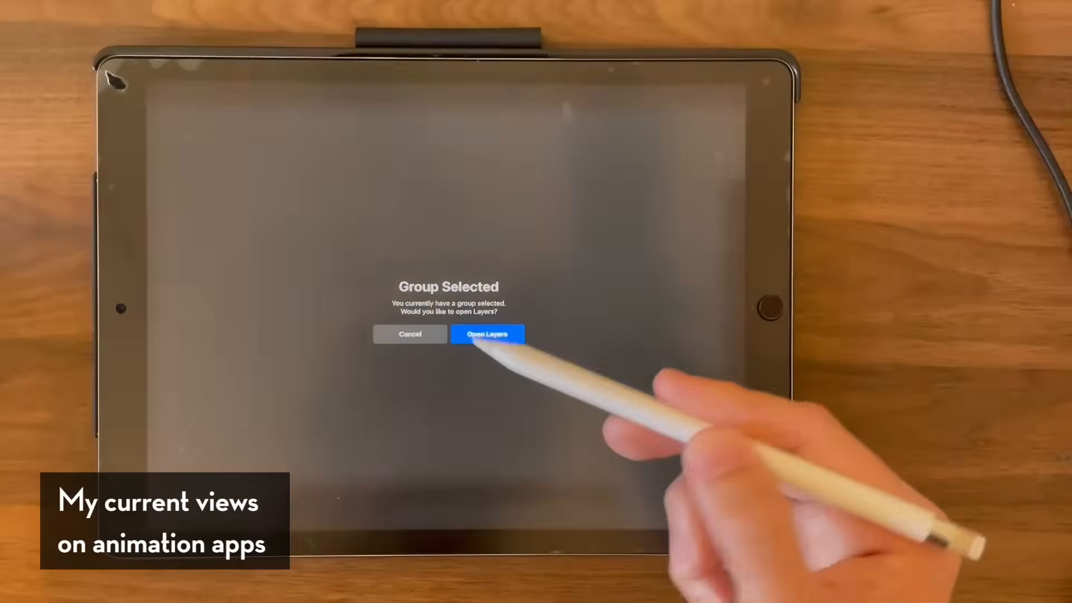
{"action": "left_click", "coordinate": [489, 334]}
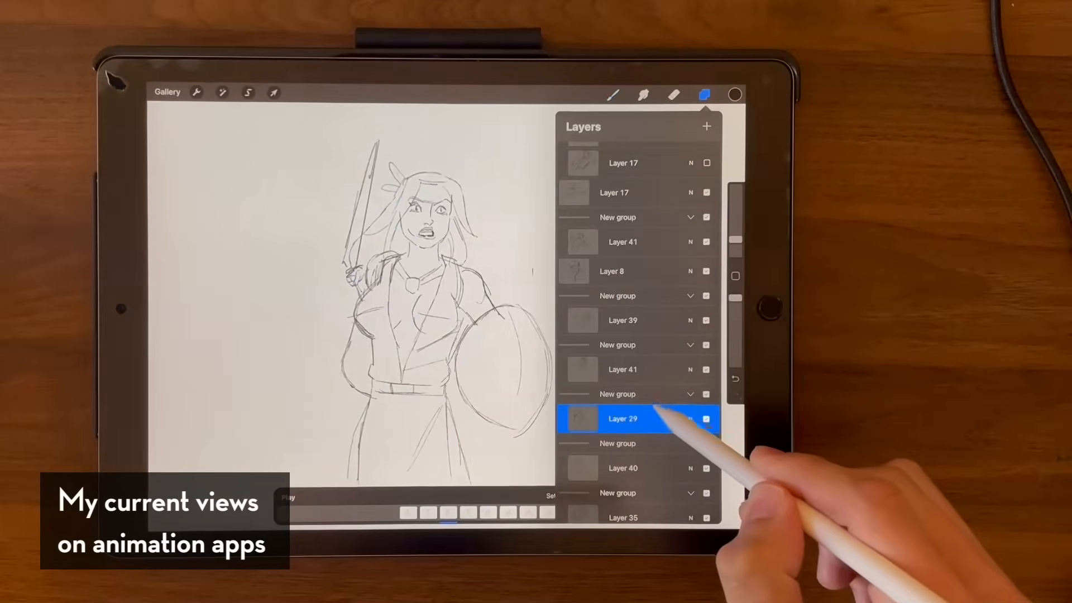
- Review the frame entries Layer 29, Layer 39 and a New group in the list
{"action": "left_click", "coordinate": [624, 319]}
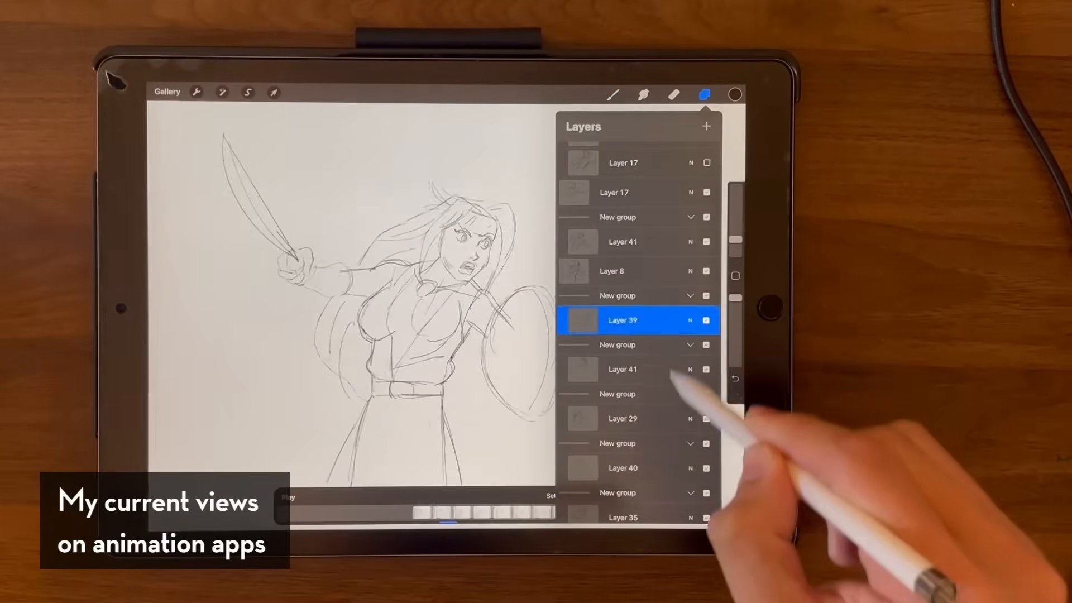
{"action": "left_click", "coordinate": [614, 192]}
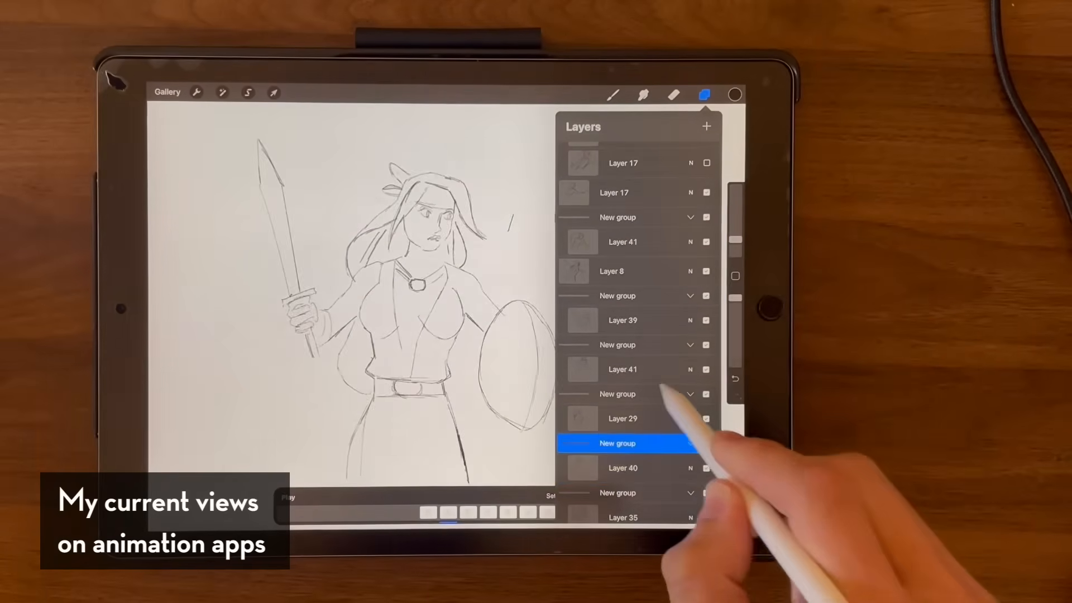
{"action": "left_click", "coordinate": [704, 93]}
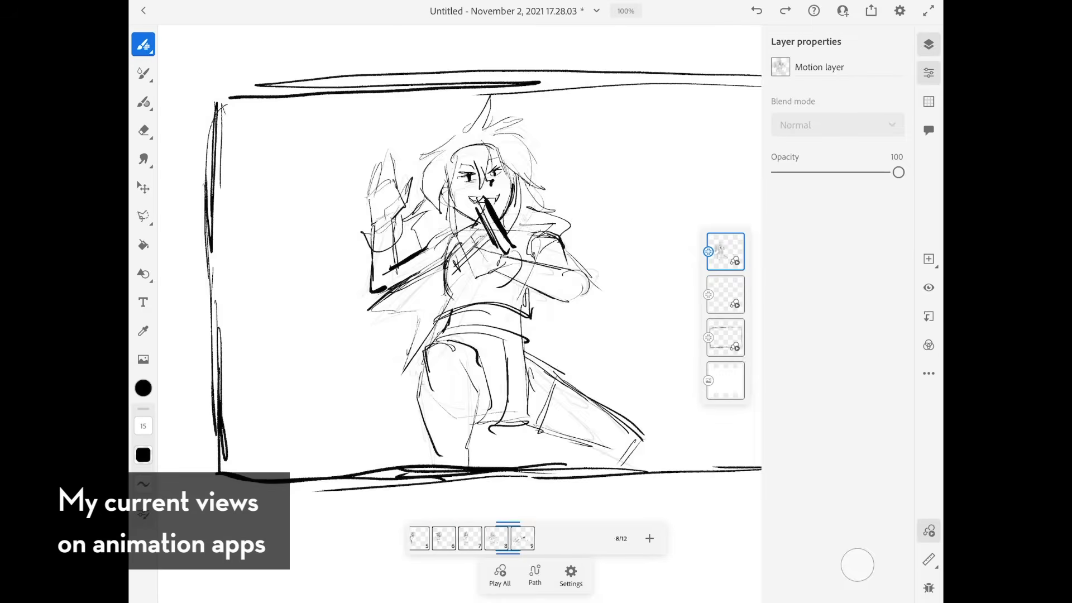
- Step through frames 8 to 11 of the twelve-frame motion timeline
{"action": "left_click", "coordinate": [532, 540]}
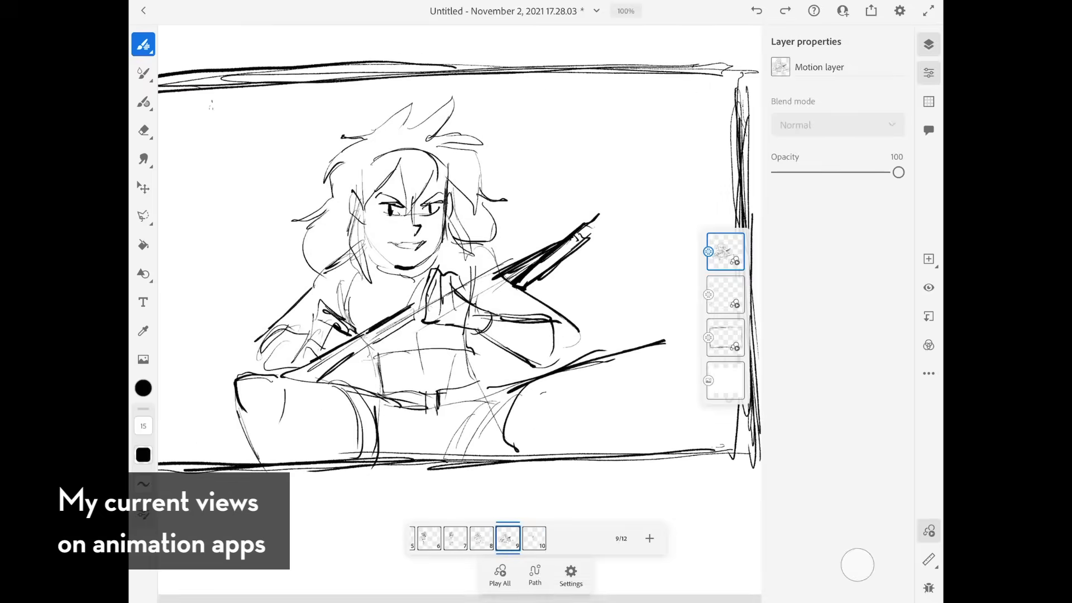
{"action": "left_click", "coordinate": [533, 538]}
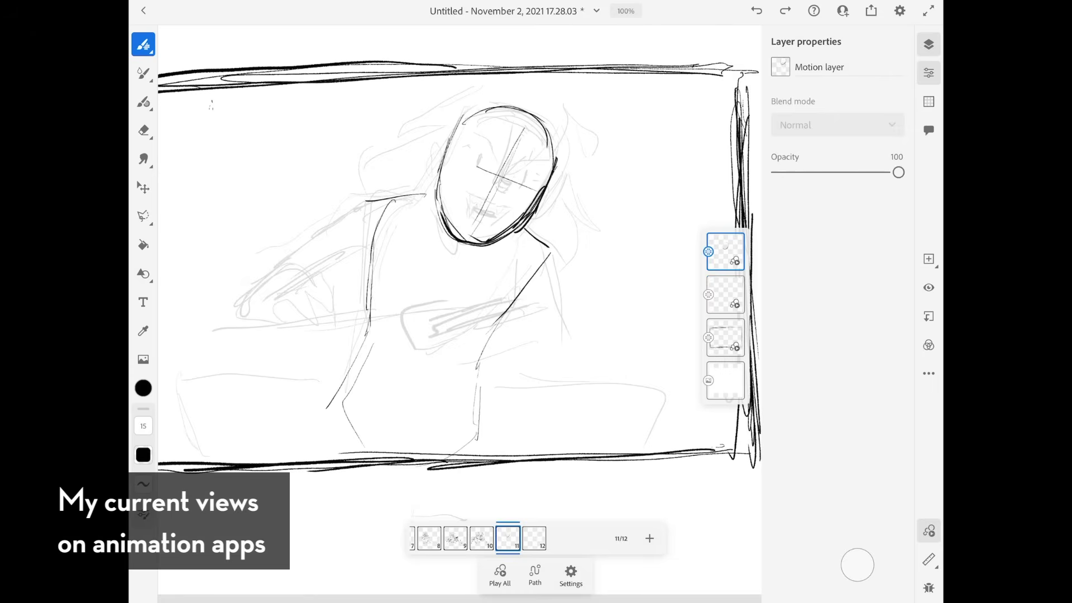
{"action": "left_click", "coordinate": [498, 576]}
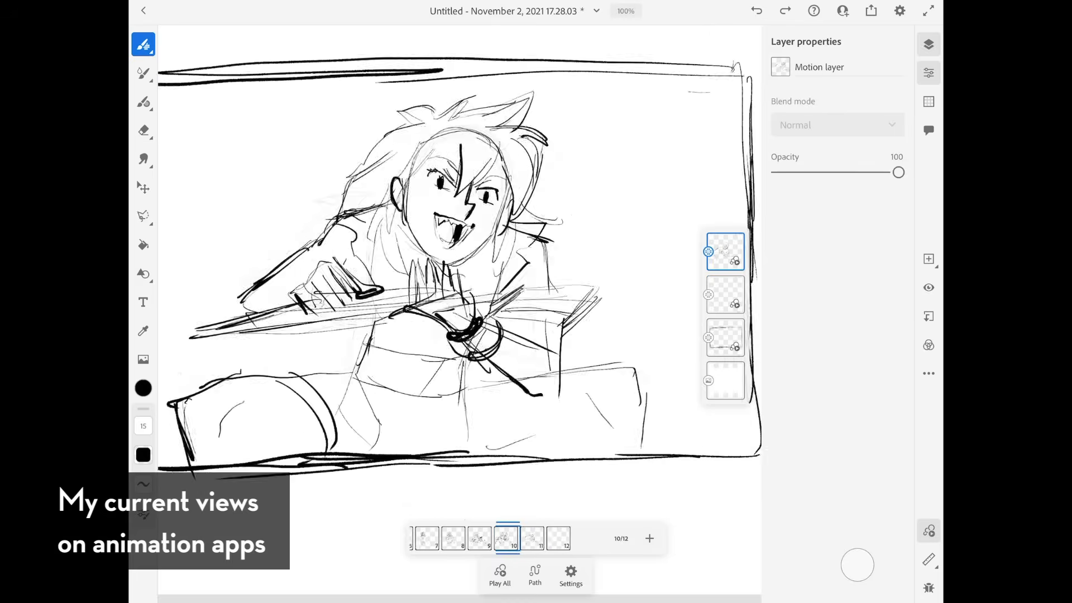
{"action": "left_click", "coordinate": [533, 538]}
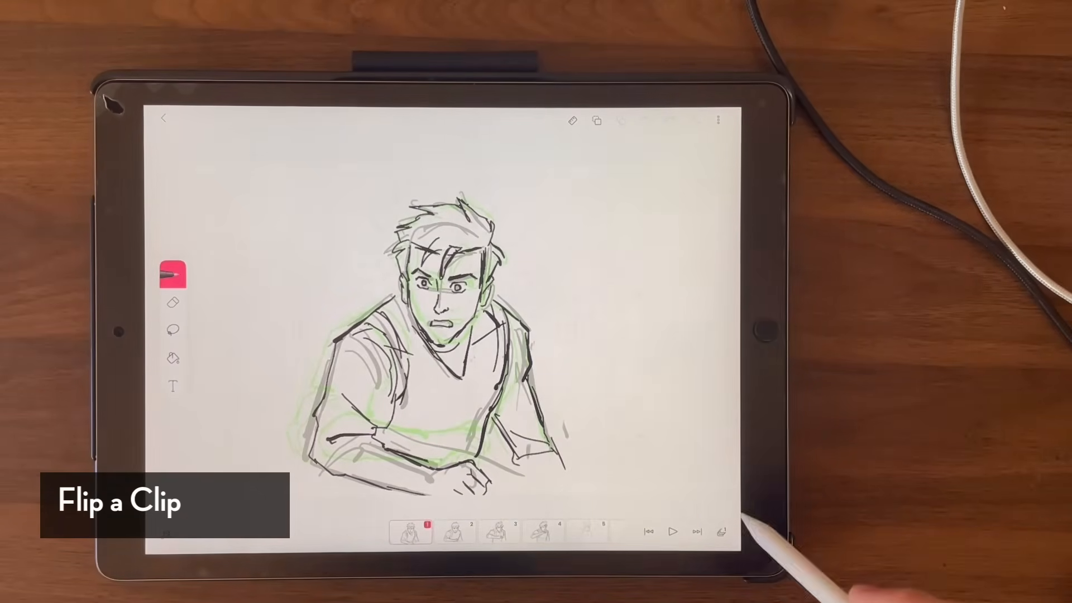
- Turn on coloured onion skinning from the project menu and show the frame's two layers
{"action": "left_click", "coordinate": [717, 119]}
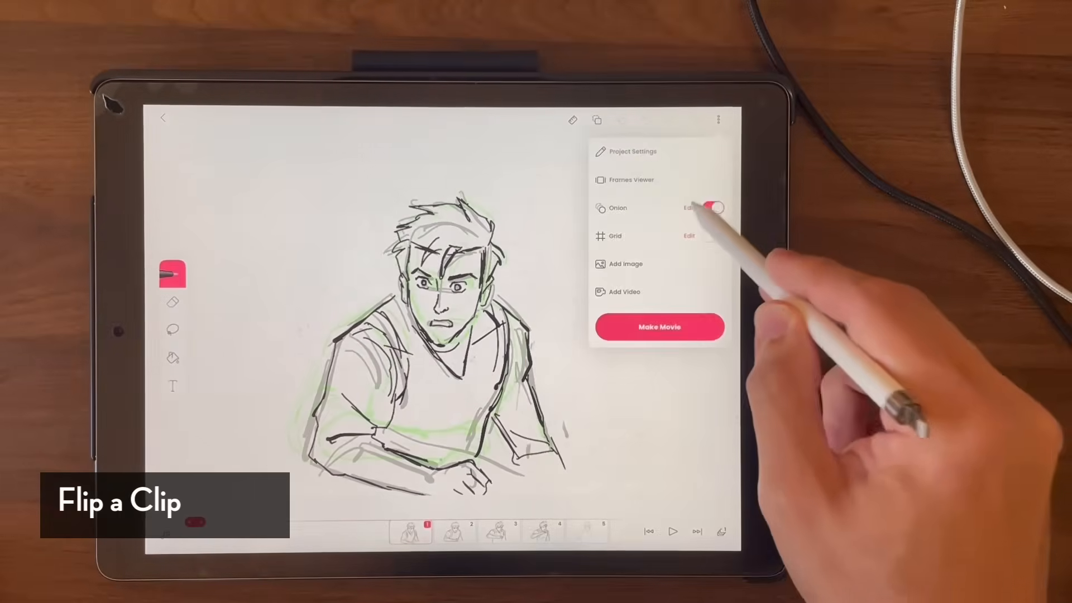
{"action": "left_click", "coordinate": [687, 208]}
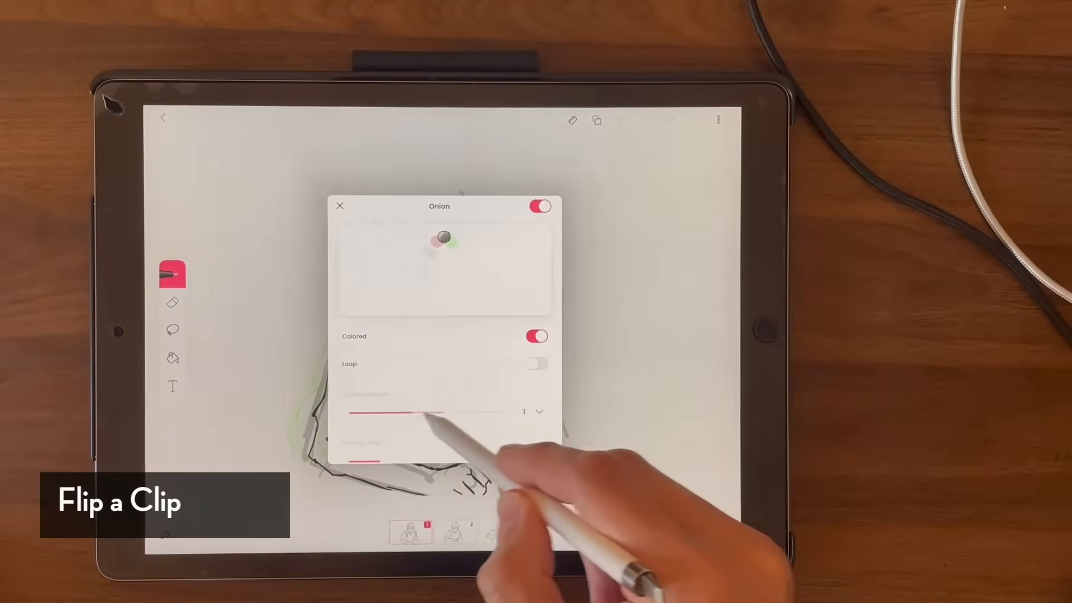
{"action": "left_click", "coordinate": [339, 205]}
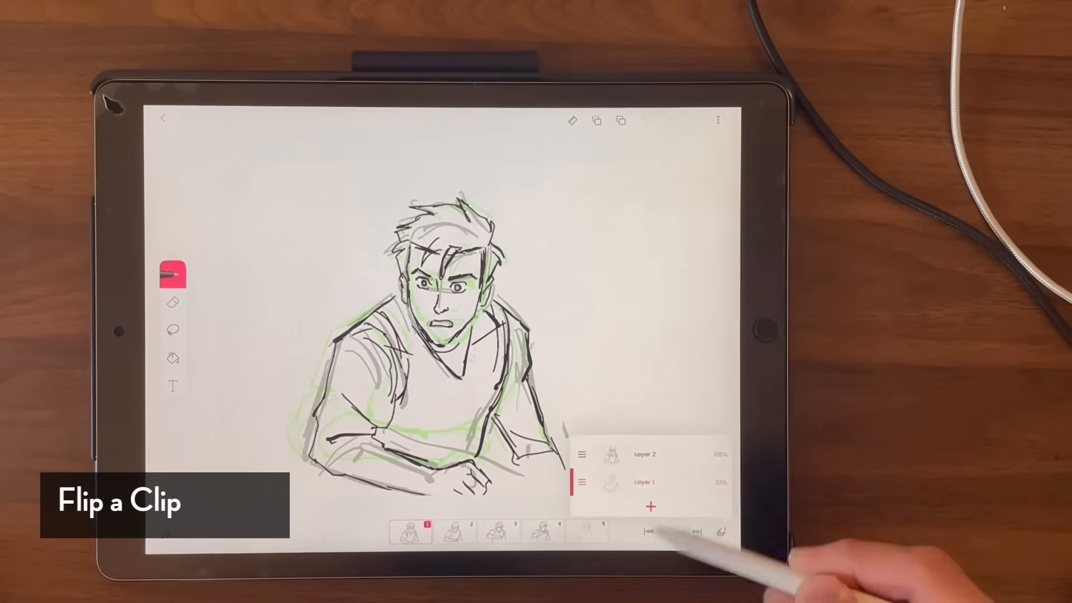
{"action": "left_click", "coordinate": [455, 532]}
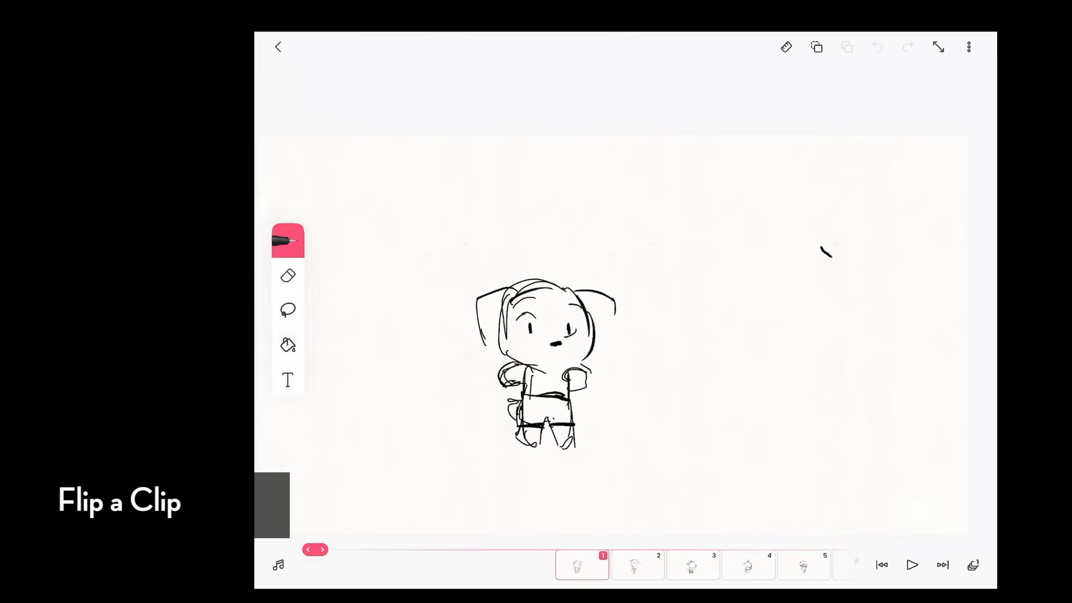
- Add new frames after frame 12 so the chibi animation reaches frame 14
{"action": "left_click", "coordinate": [912, 565]}
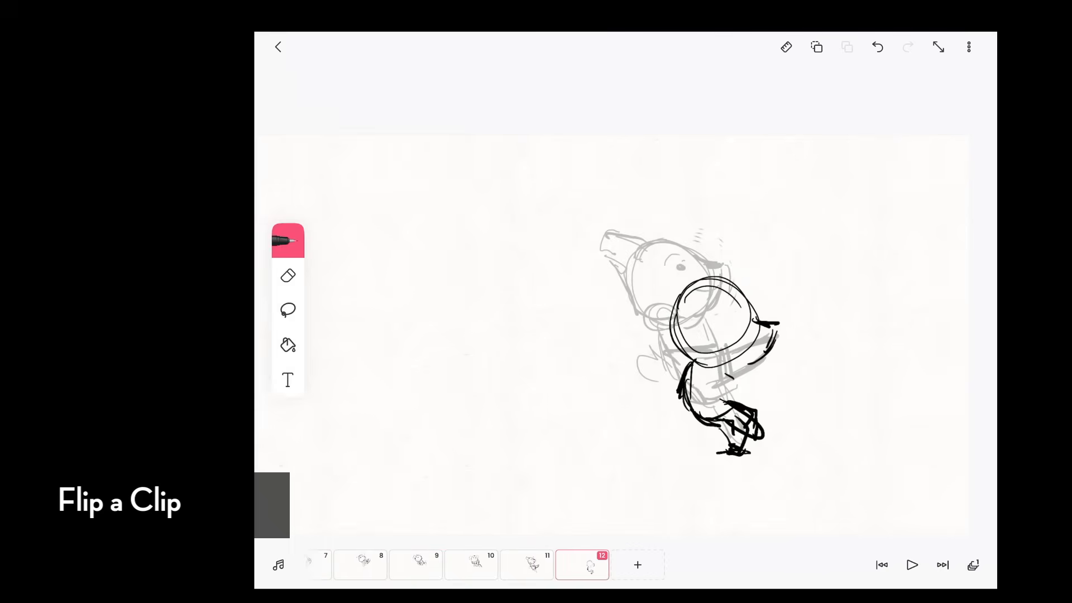
{"action": "left_click", "coordinate": [638, 565]}
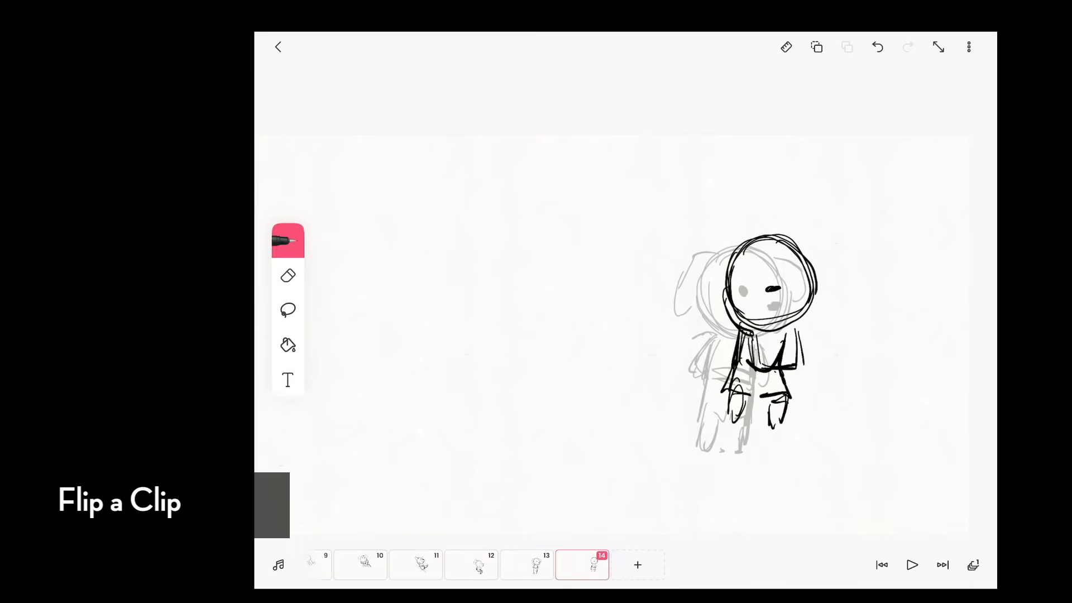
{"action": "left_click", "coordinate": [638, 565]}
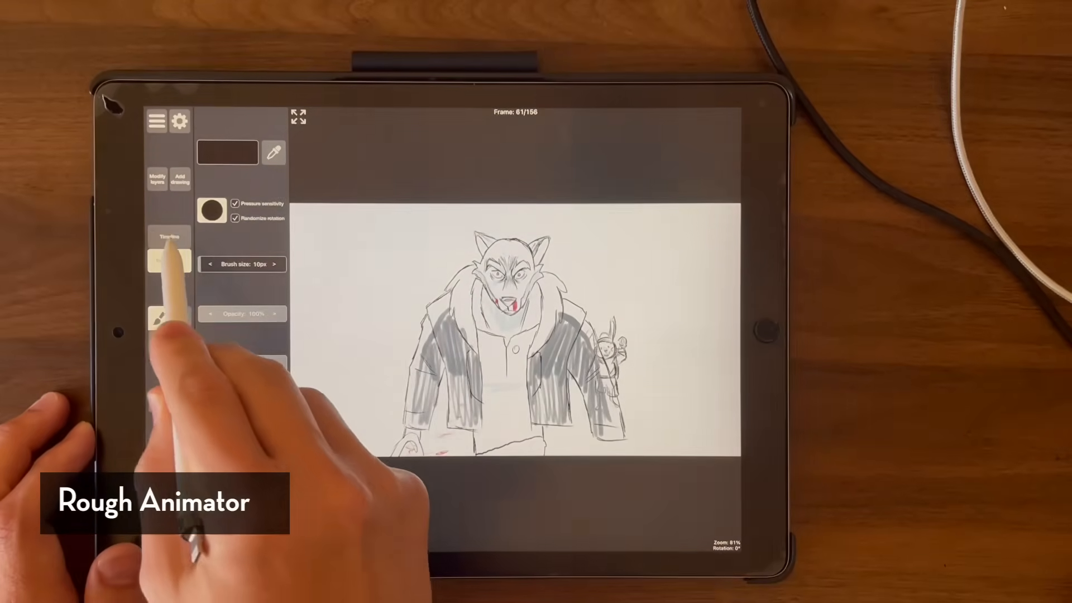
- Bring up the four-layer timeline with Export video for WolfBat.mov
{"action": "left_click", "coordinate": [170, 237]}
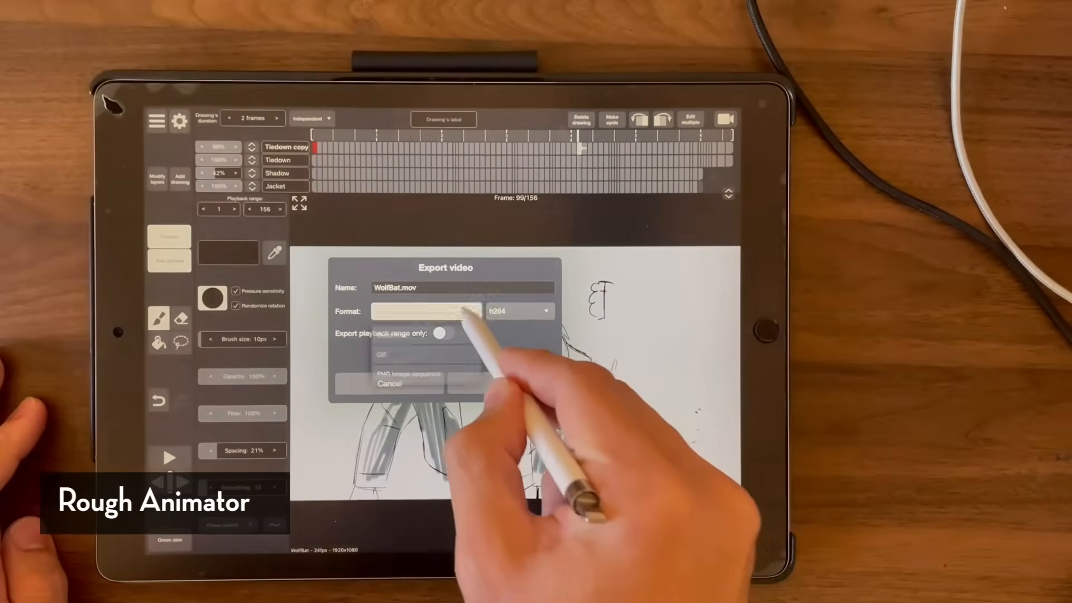
- Dismiss the rating prompt, close the high-five project and preview Untitled 5 at 1920x1080, 24fps
{"action": "left_click", "coordinate": [412, 376]}
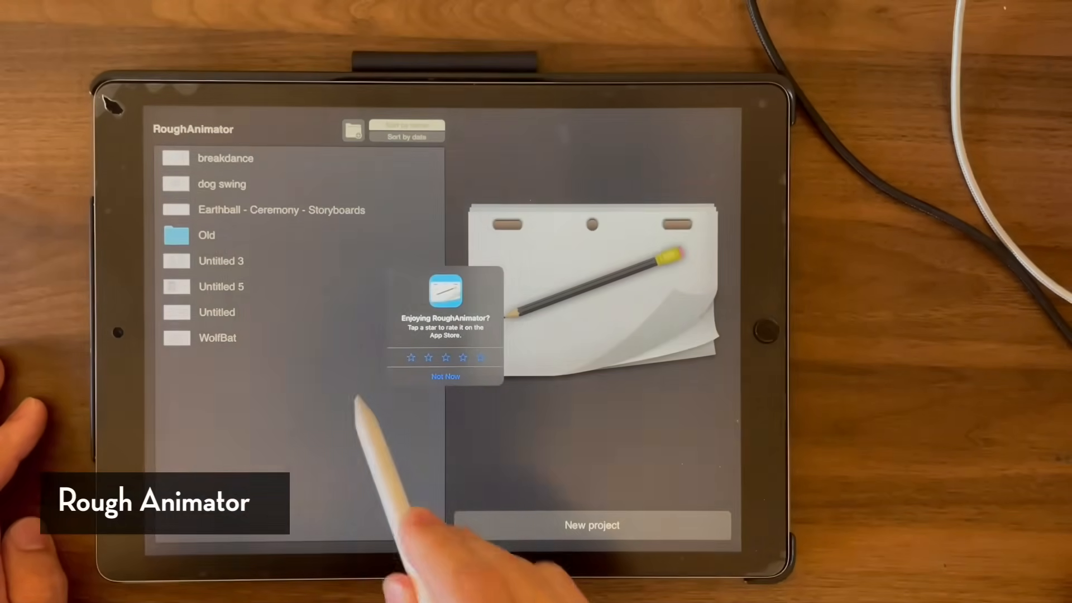
{"action": "left_click", "coordinate": [221, 261]}
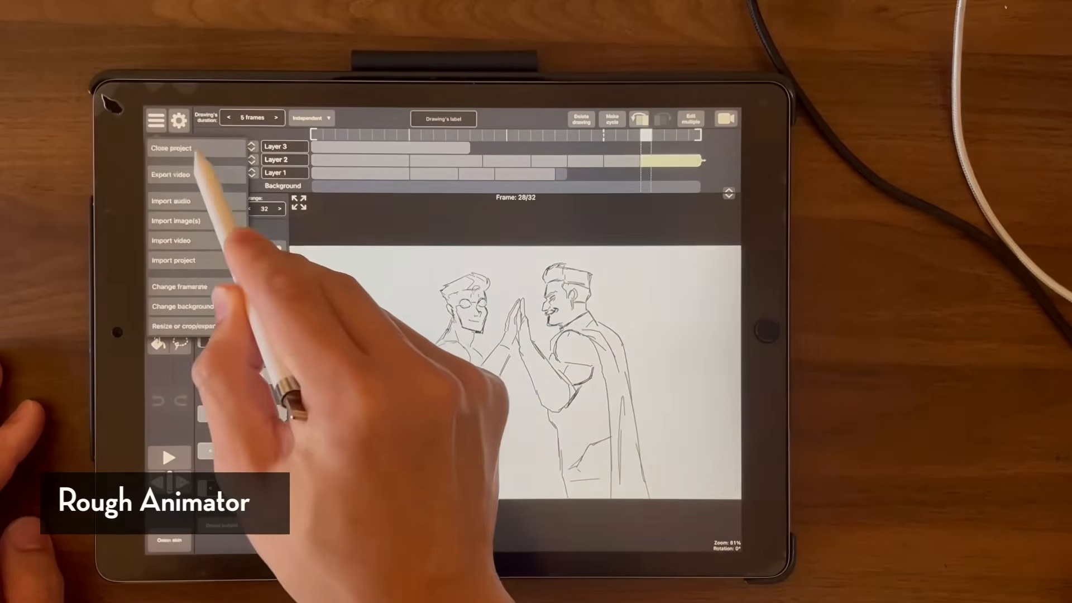
{"action": "left_click", "coordinate": [170, 147]}
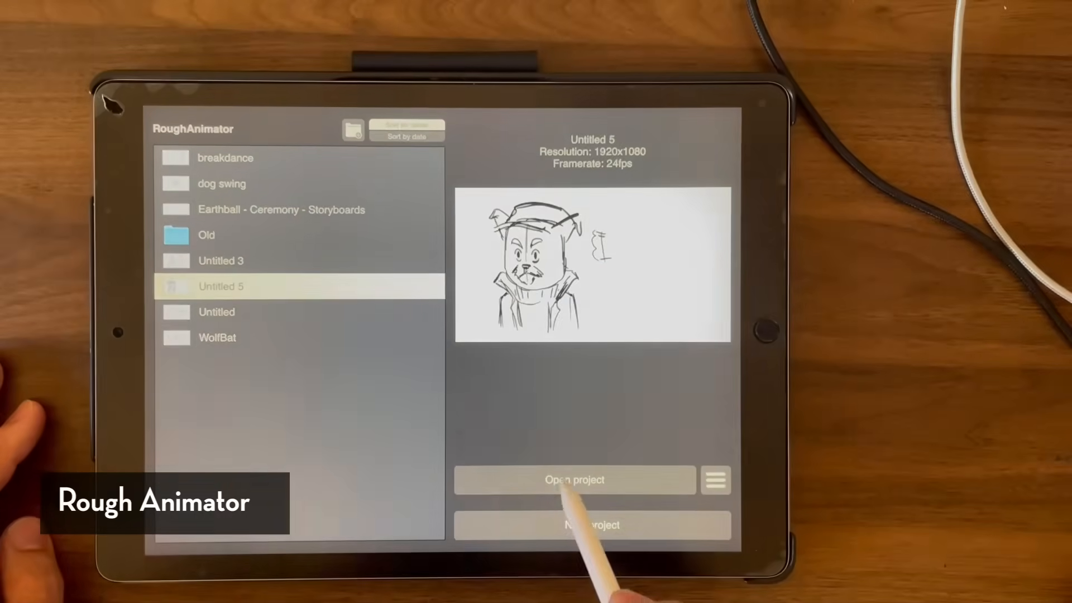
{"action": "left_click", "coordinate": [577, 480]}
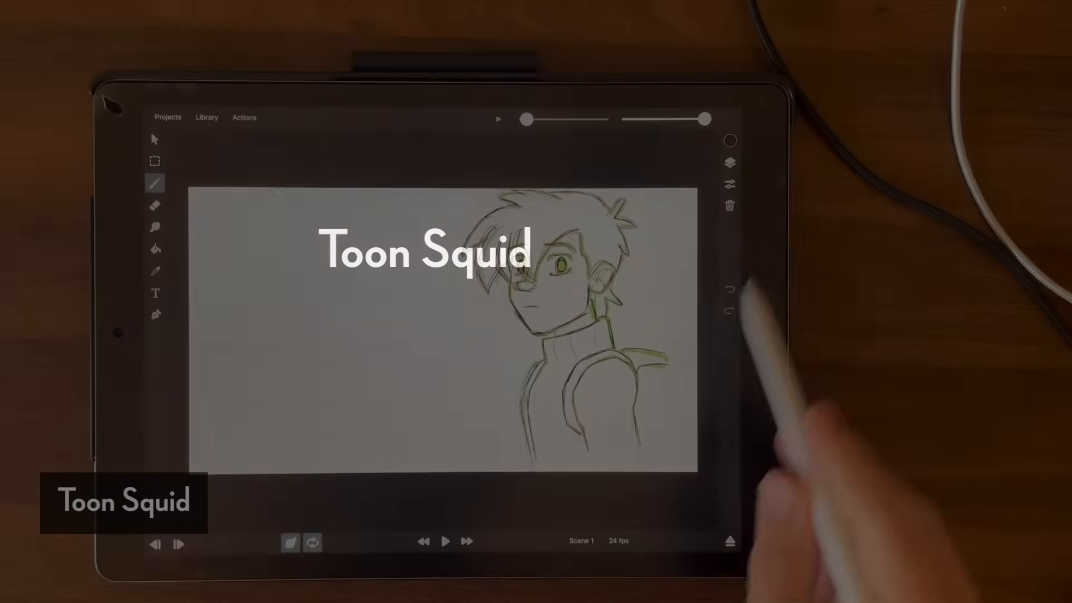
- Review the Gestures options in Settings above the boy sketch
{"action": "left_click", "coordinate": [730, 164]}
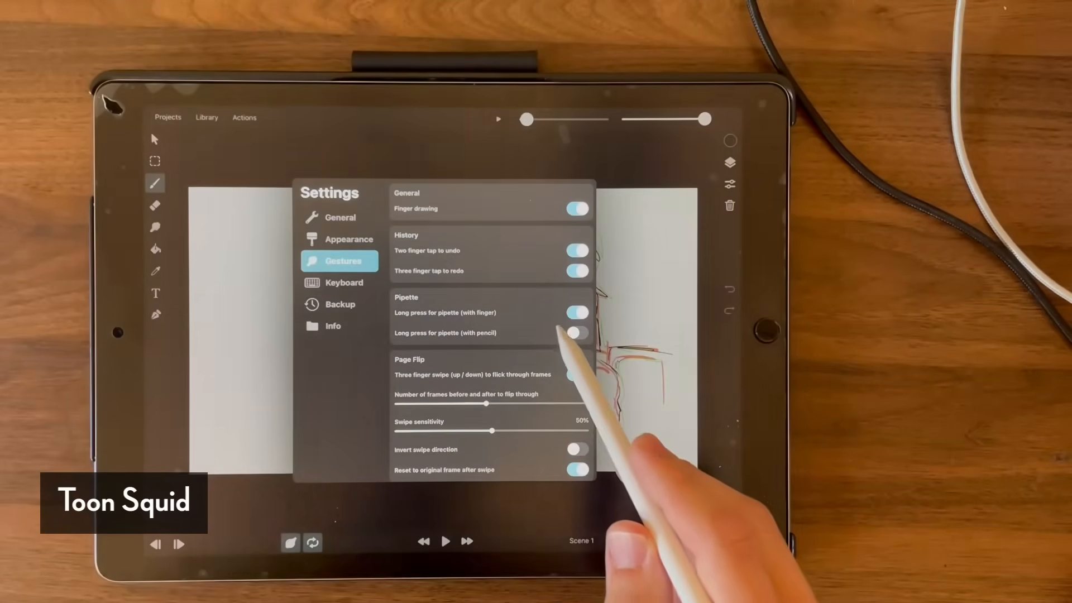
{"action": "scroll", "scroll_direction": "down", "scroll_amount": 3}
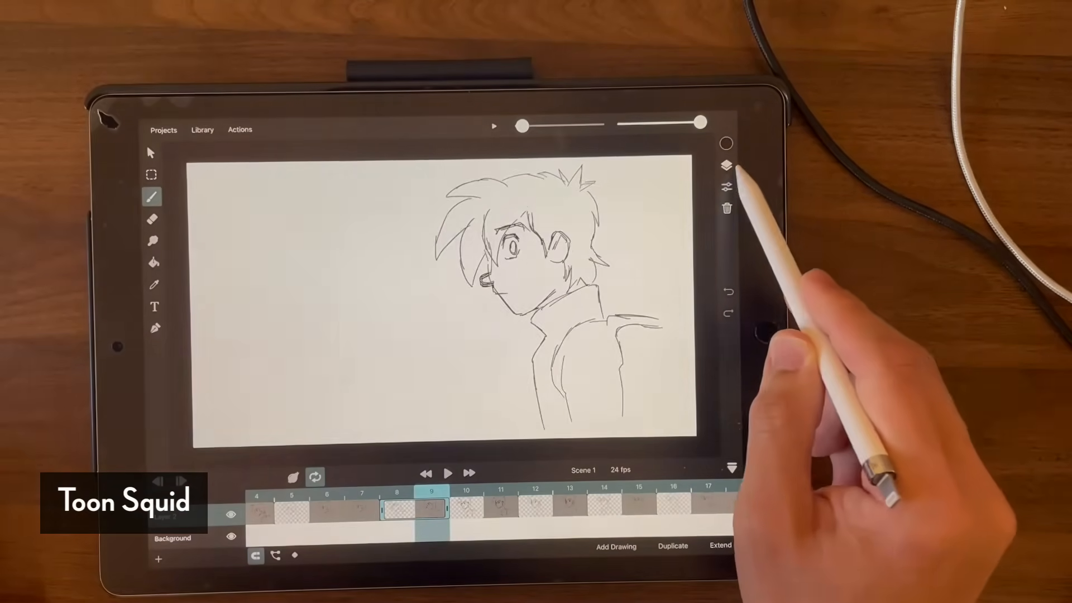
- Peek at layer Properties, then show the Library's Create Animation Clip and import options
{"action": "left_click", "coordinate": [725, 164]}
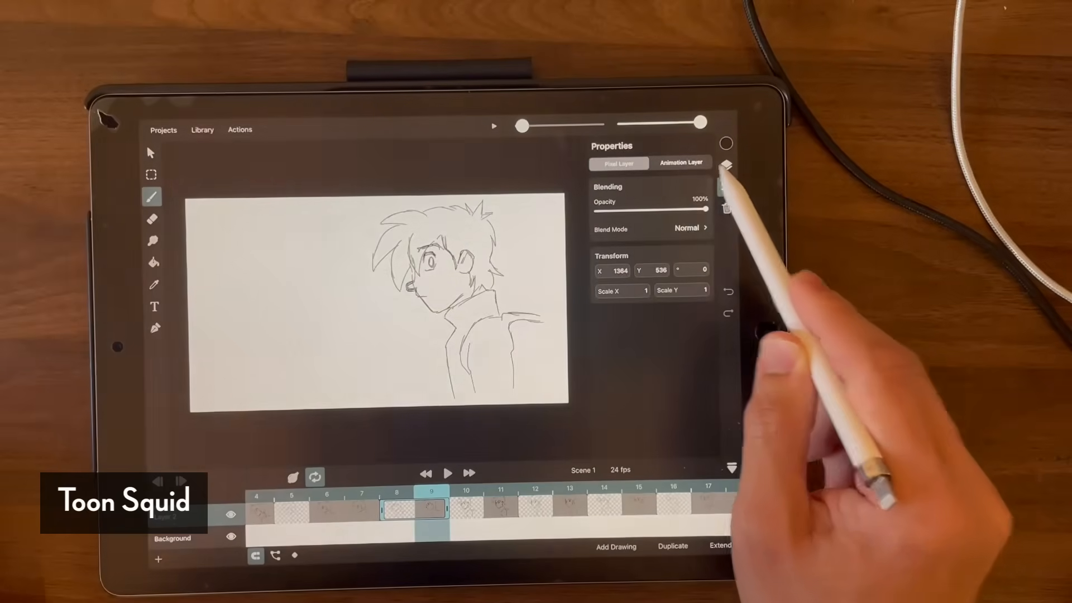
{"action": "left_click", "coordinate": [726, 163]}
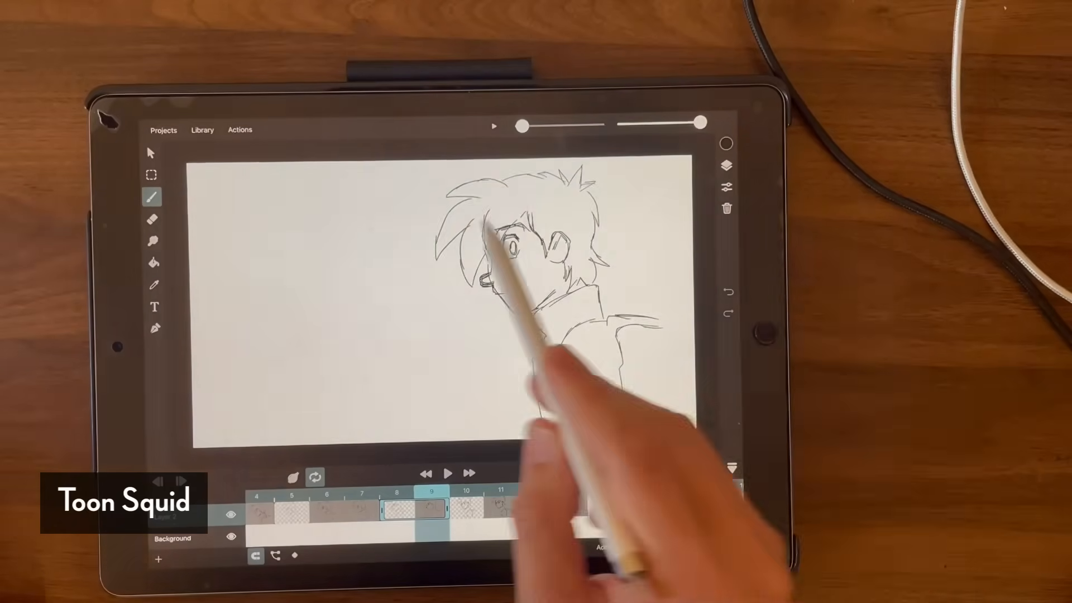
{"action": "left_click", "coordinate": [202, 129]}
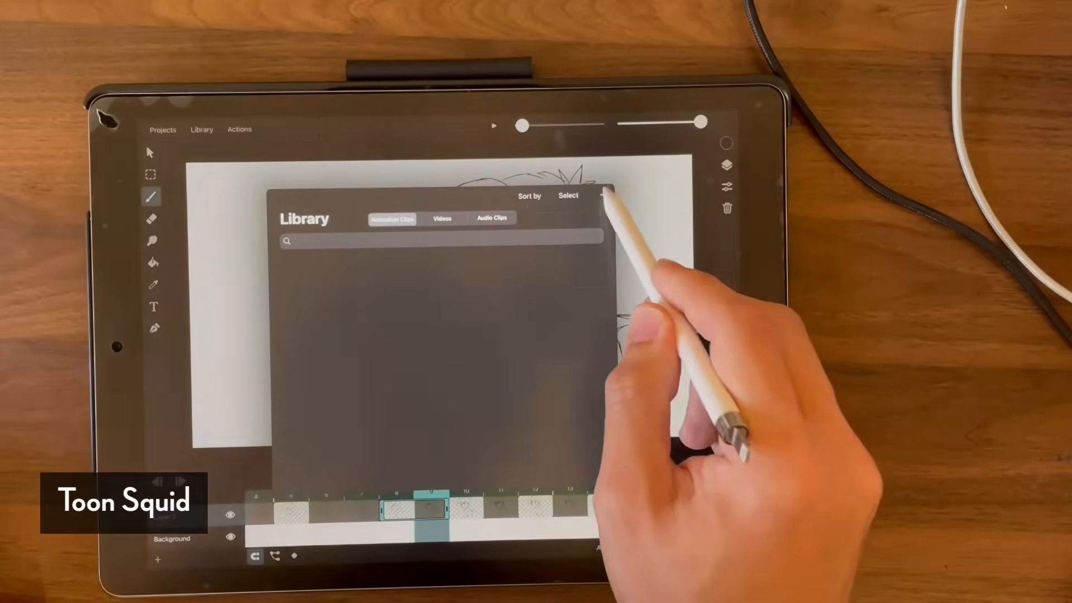
{"action": "left_click", "coordinate": [603, 196]}
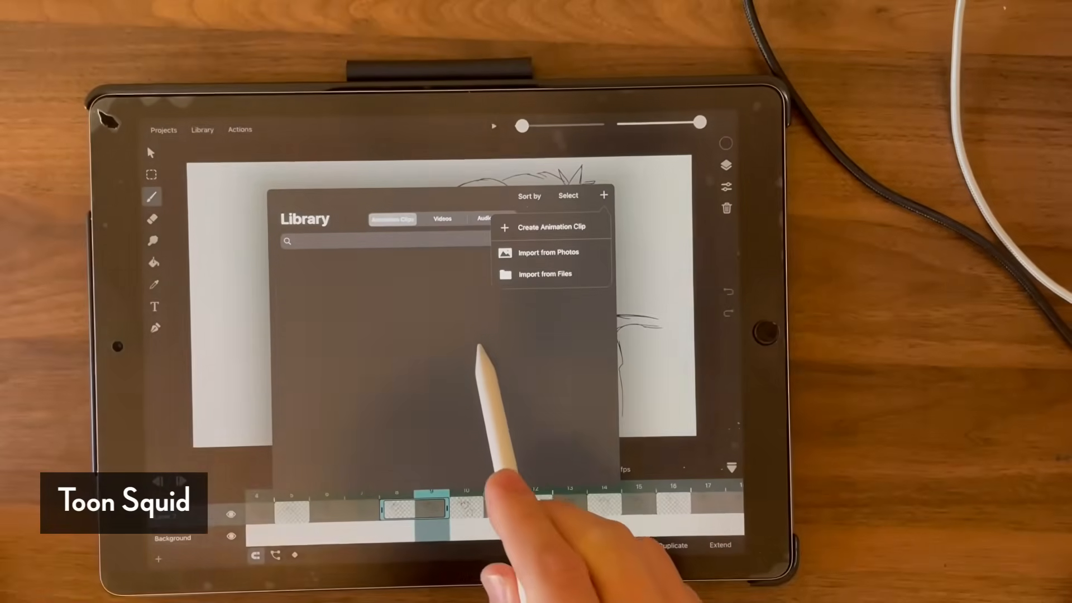
{"action": "left_click", "coordinate": [604, 196]}
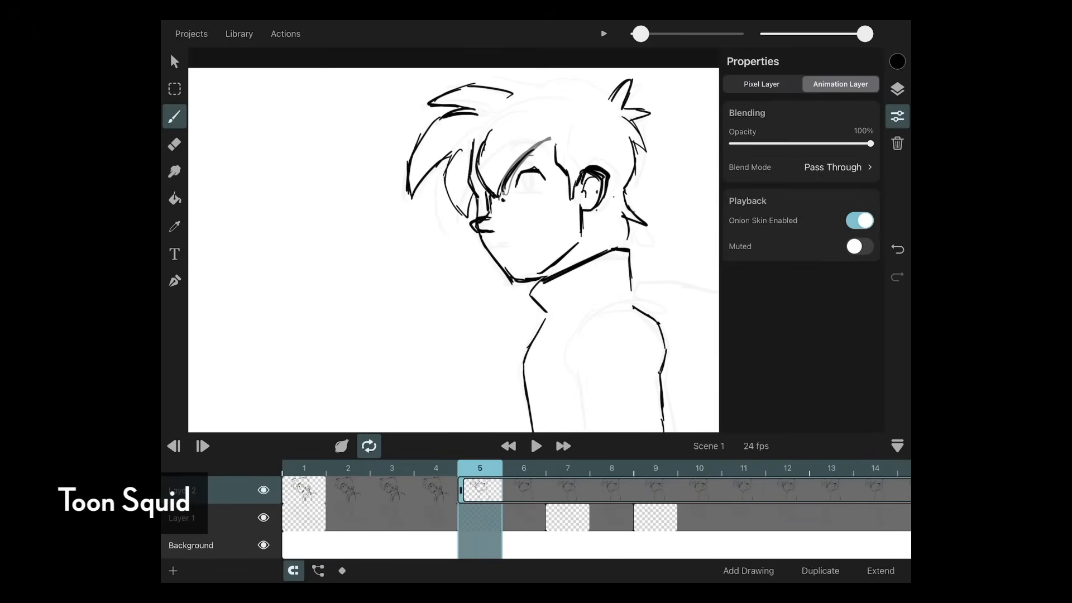
- Enable onion skinning and sketch the boy's next head pose over the coloured skins
{"action": "left_click", "coordinate": [174, 144]}
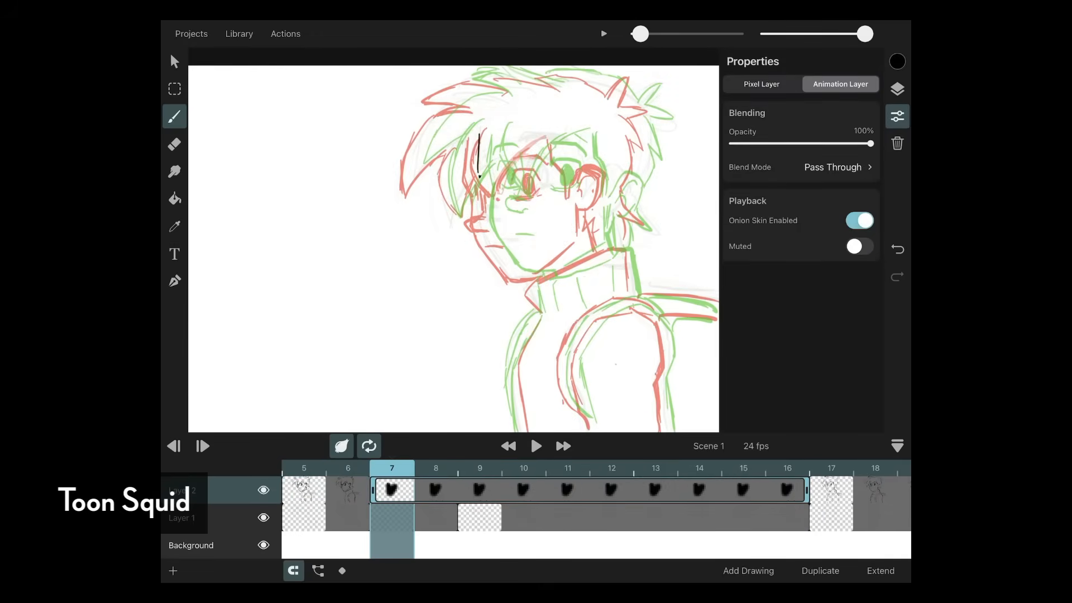
{"action": "left_click_drag", "start_coordinate": [486, 148], "coordinate": [509, 274]}
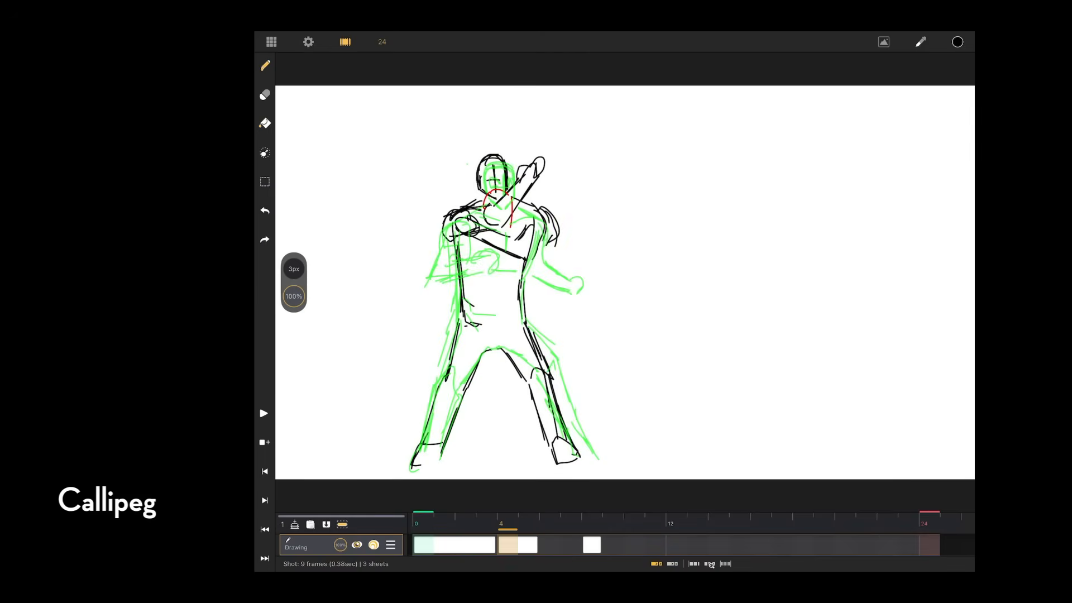
- Extend the fighter sketch with new sheets through frames 16–20, adjusting exposure of the frame 8–12 drawing
{"action": "left_click", "coordinate": [308, 42]}
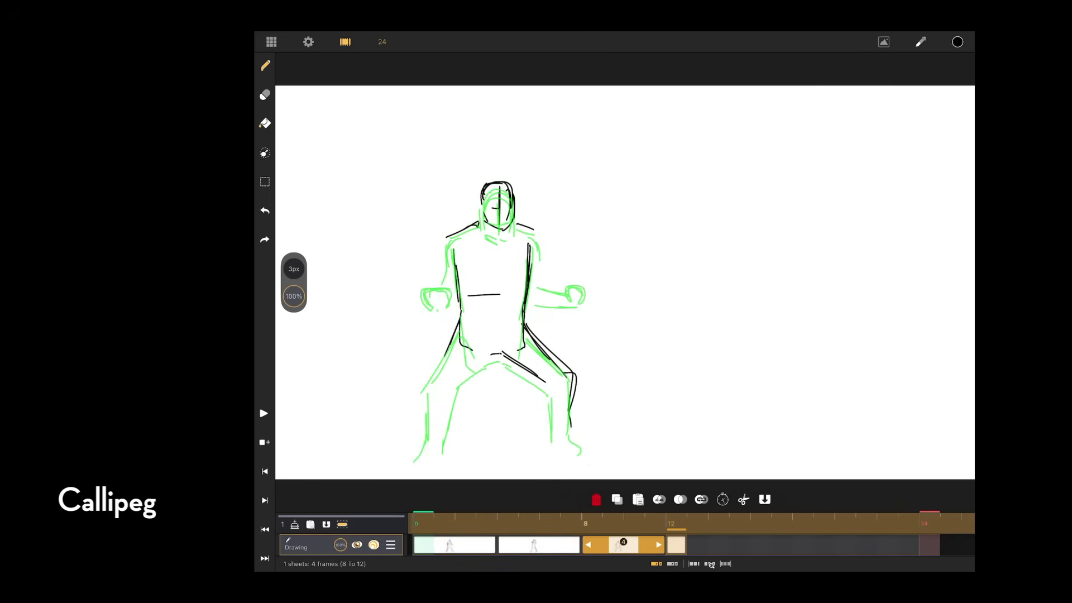
{"action": "left_click_drag", "start_coordinate": [479, 342], "coordinate": [451, 445]}
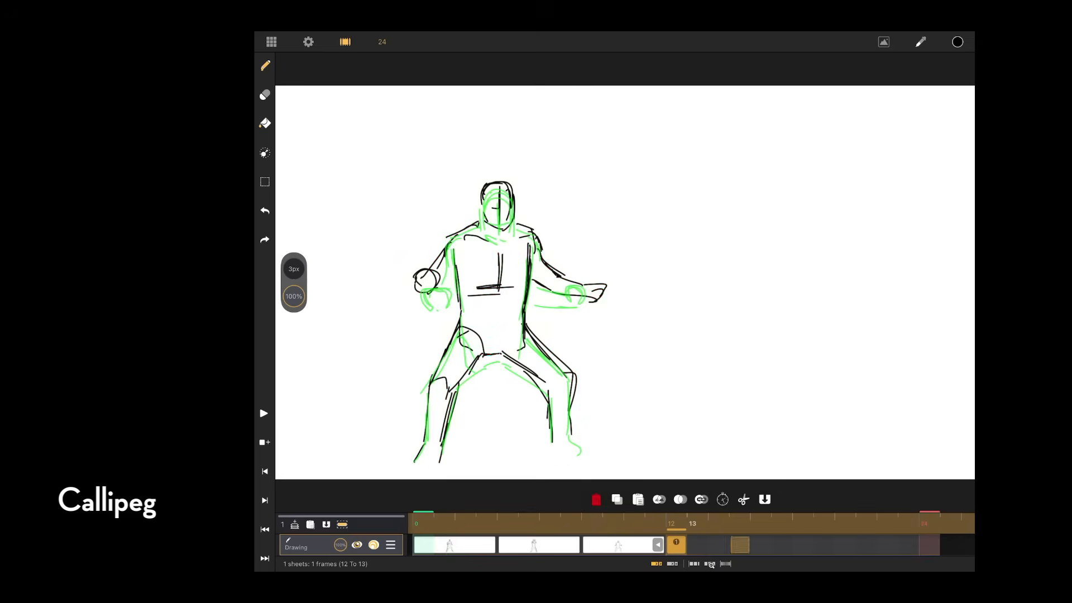
{"action": "left_click", "coordinate": [264, 413]}
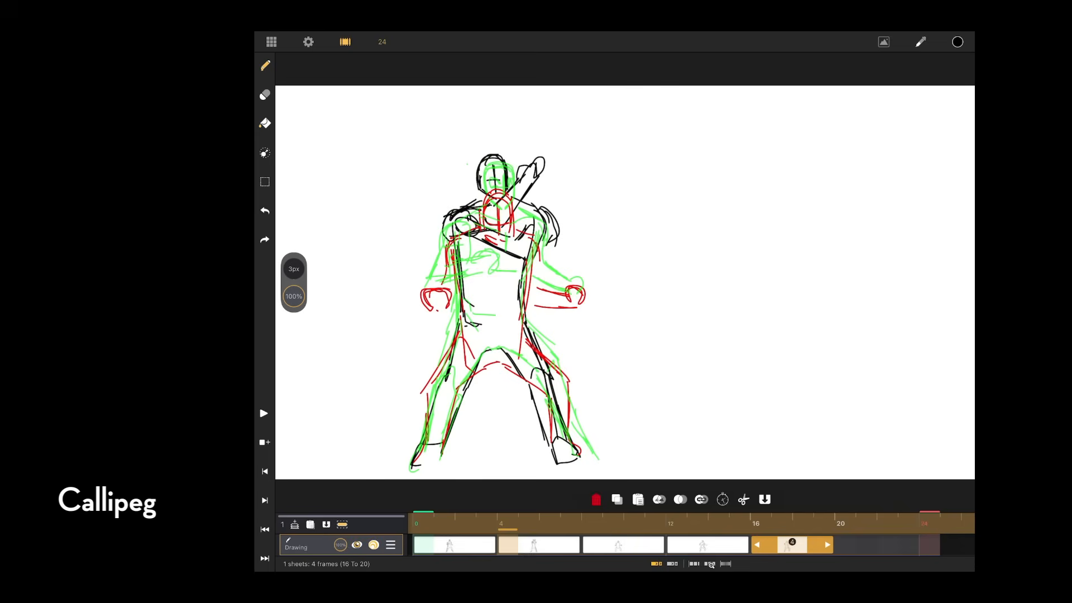
{"action": "left_click", "coordinate": [263, 413]}
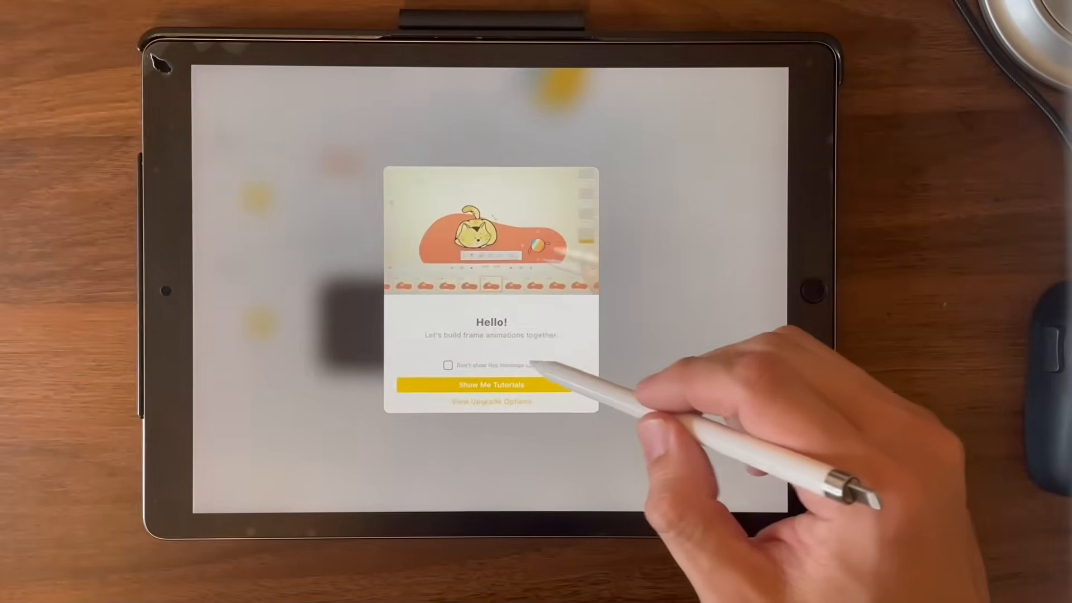
- Start the app's introductory tutorial video from the Hello welcome dialog
{"action": "left_click", "coordinate": [494, 384]}
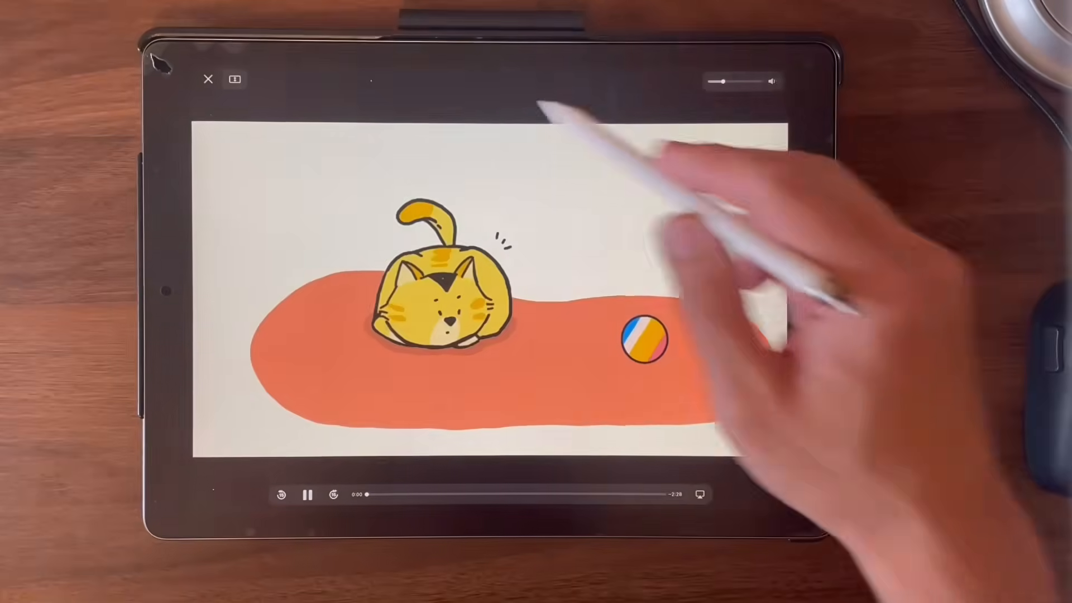